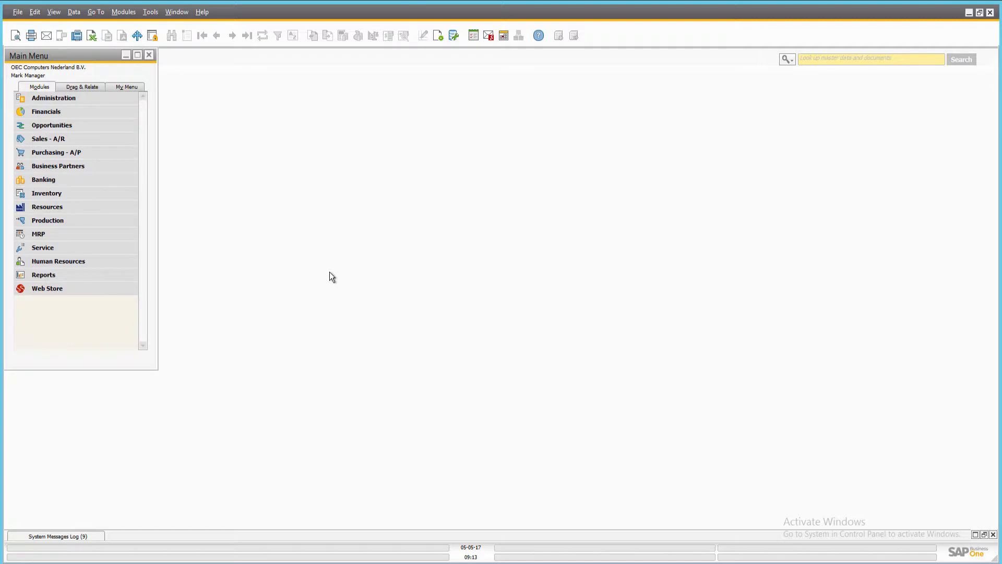
mouse_move(118, 149)
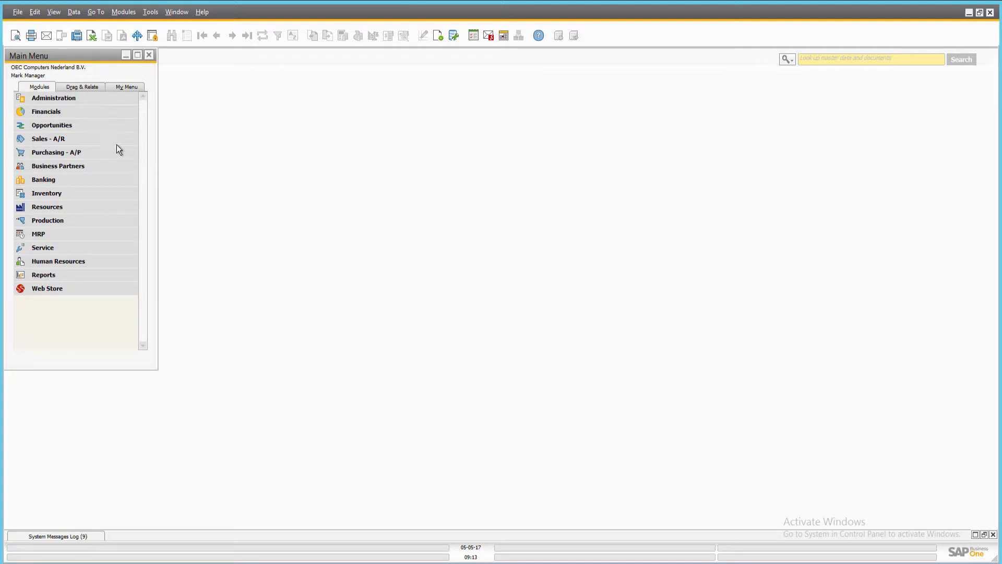
- Expand the Sales - A/R module in the Main Menu
left_click(48, 139)
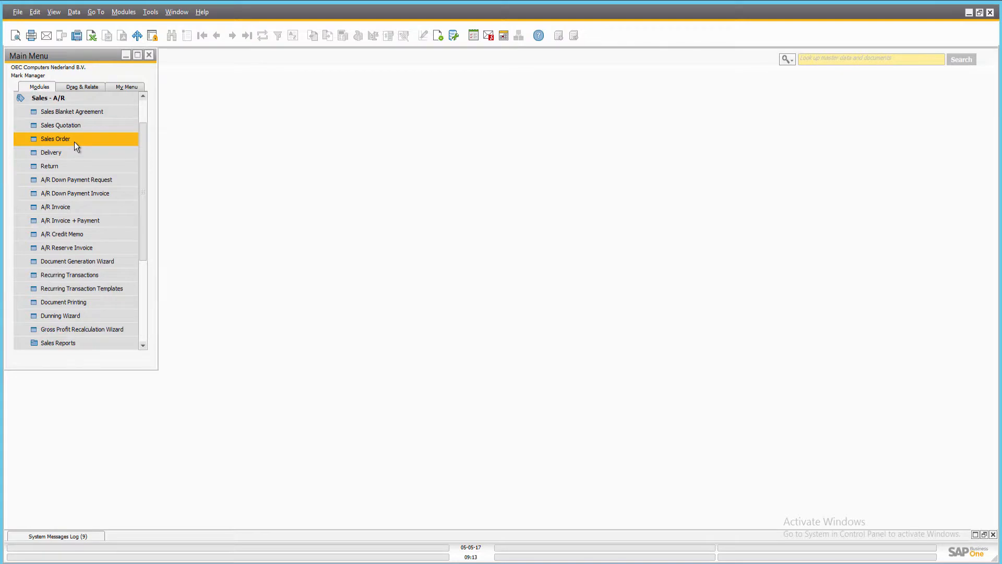
- Open the Sales Order form from the Sales - A/R list
double_click(56, 138)
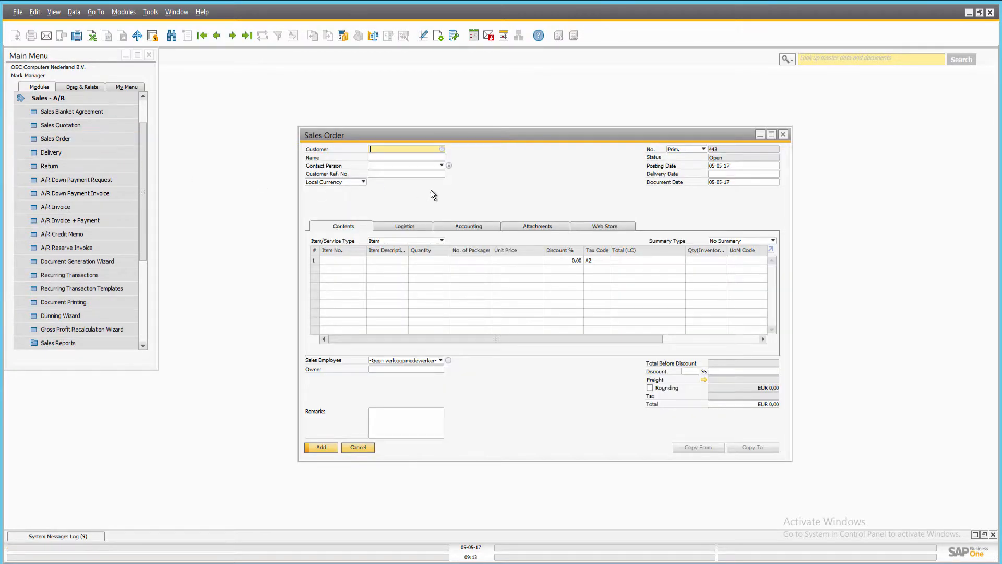
mouse_move(253, 77)
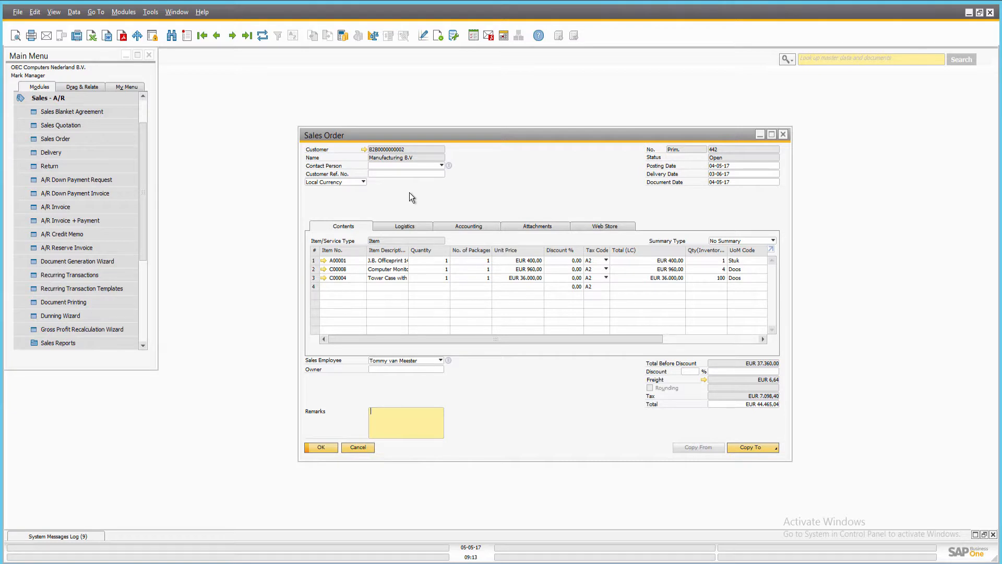
- Show order 442's Logistics tab and check its Copy To options
left_click(404, 225)
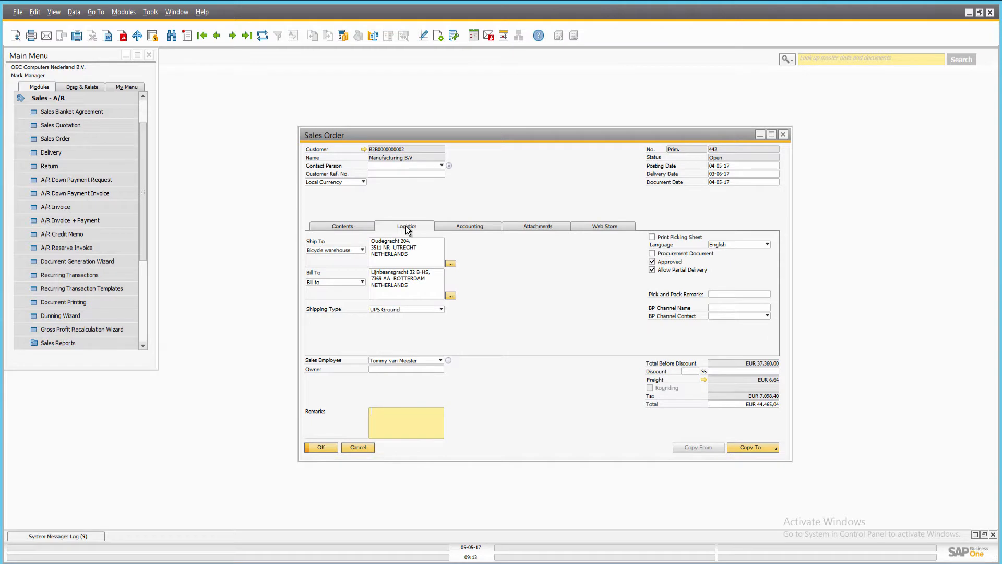
mouse_move(500, 262)
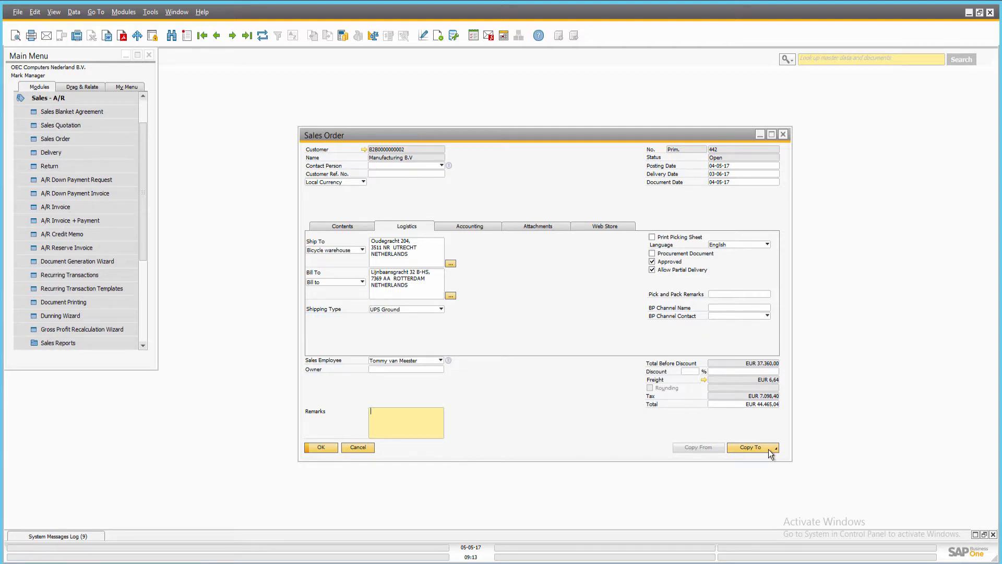
left_click(751, 447)
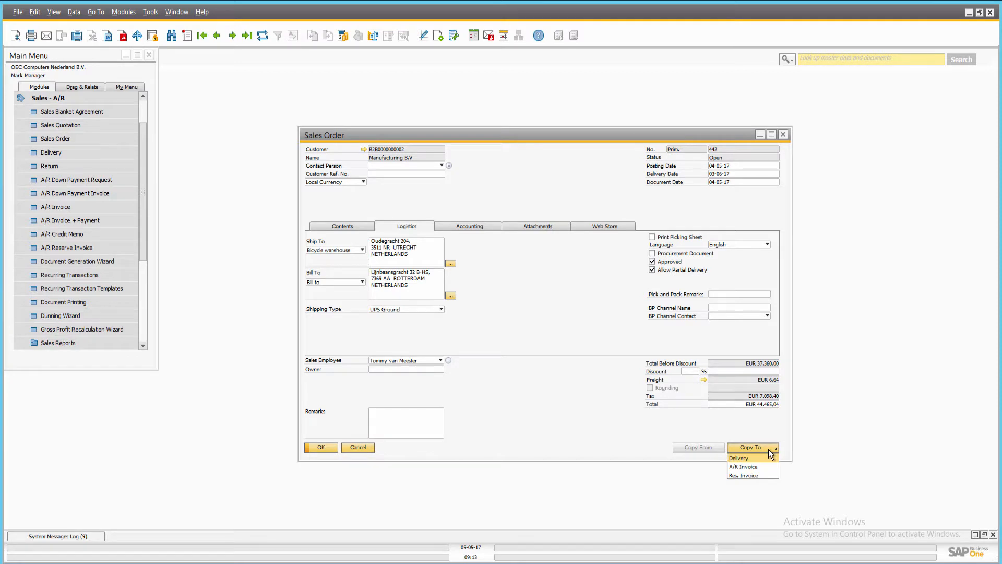
mouse_move(767, 469)
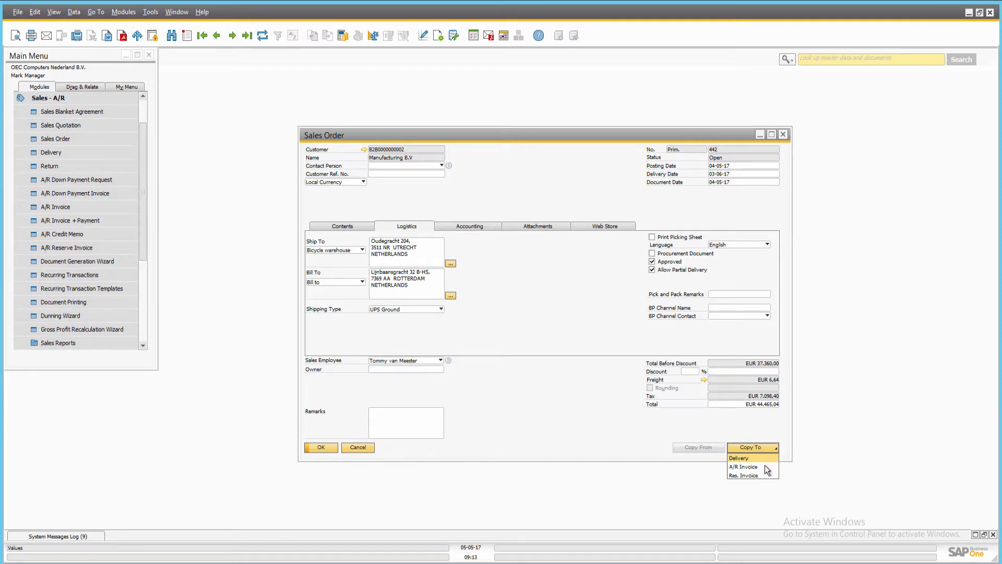
mouse_move(743, 467)
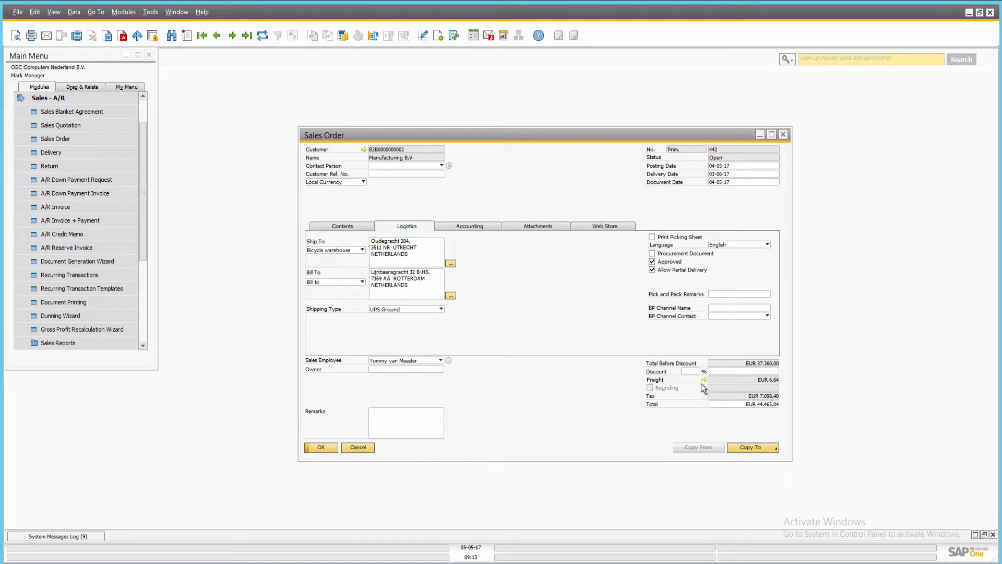
- Toggle Approved off and back on, update order 442, and collapse Sales - A/R
left_click(652, 261)
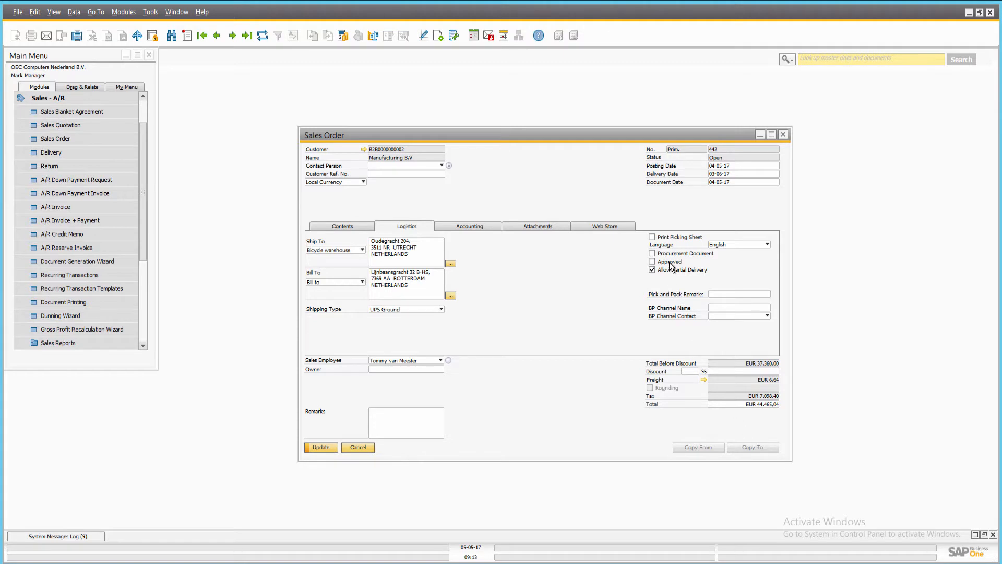
left_click(652, 262)
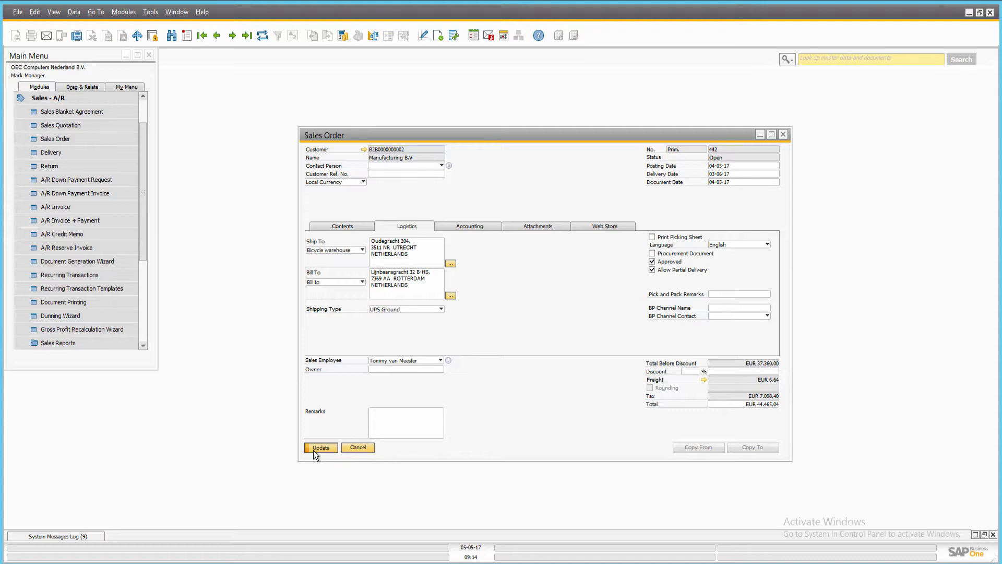
left_click(320, 447)
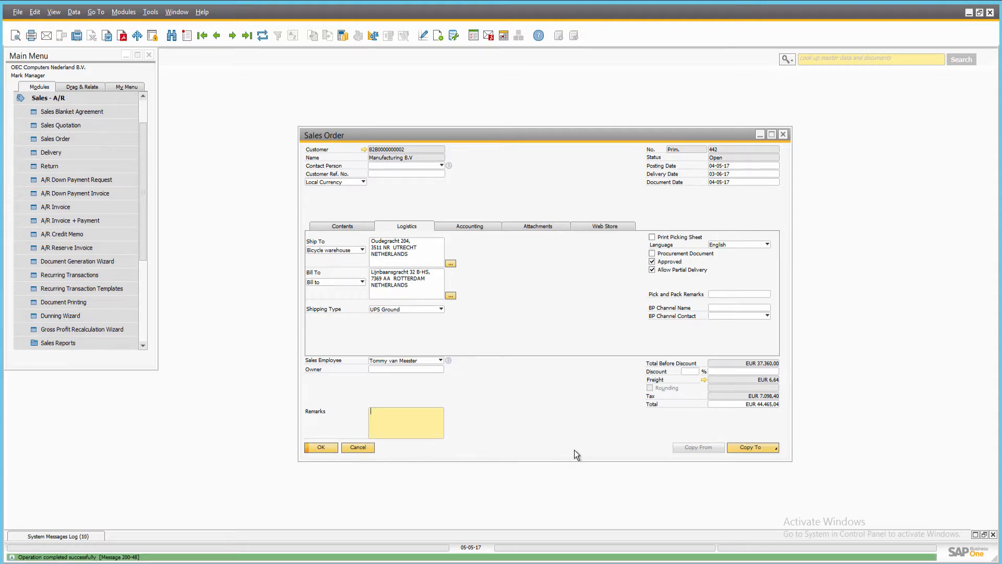
left_click(751, 447)
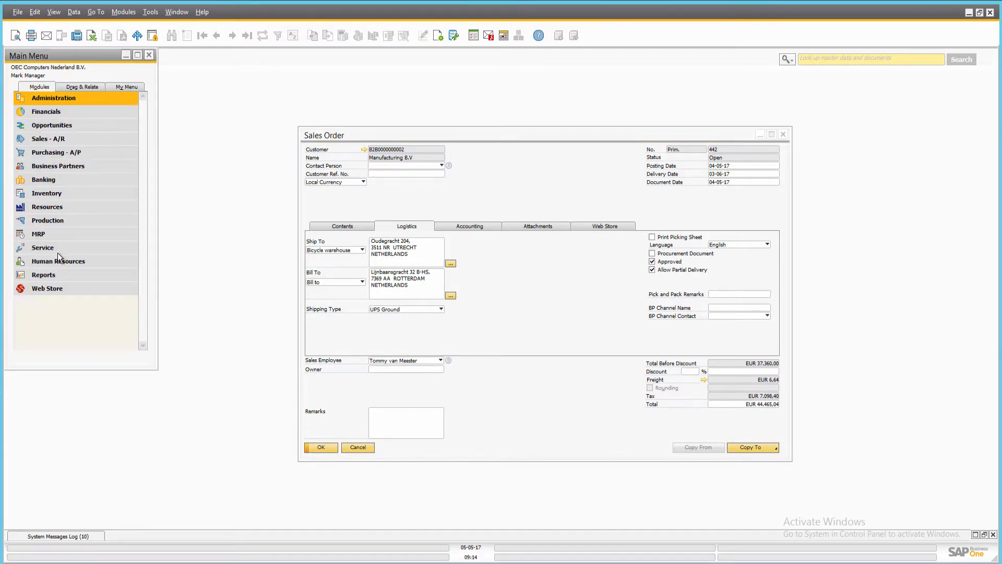
- Expand Web Store > Setup and open Parameters
left_click(46, 288)
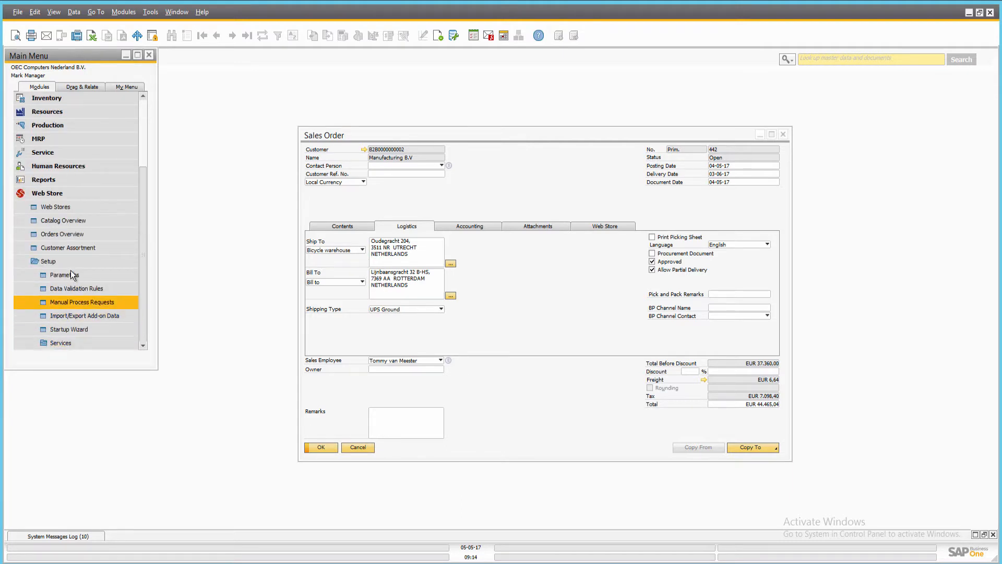
left_click(63, 275)
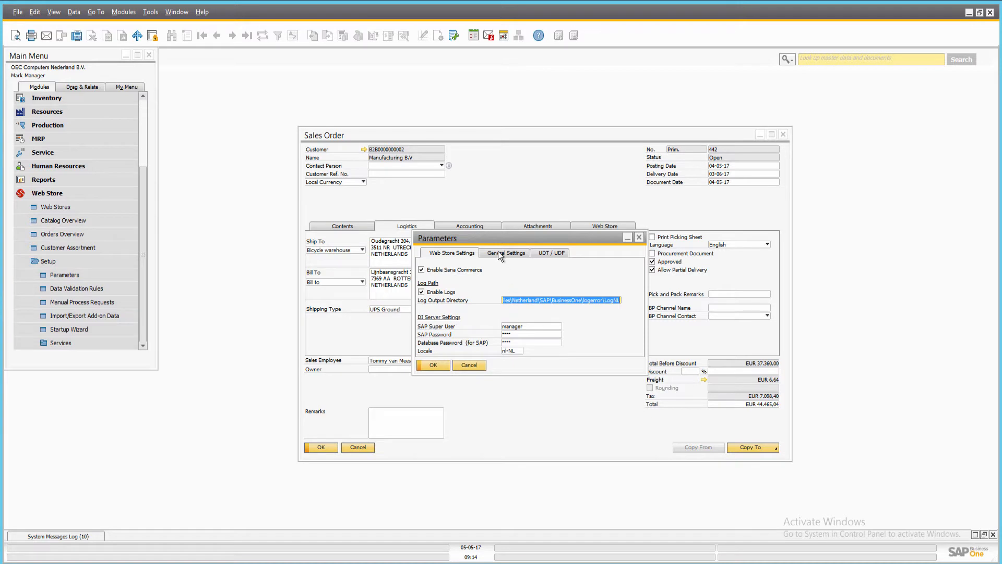
- Show the General Settings tab with Is Order Approved checked, and move the dialog lower
left_click(506, 252)
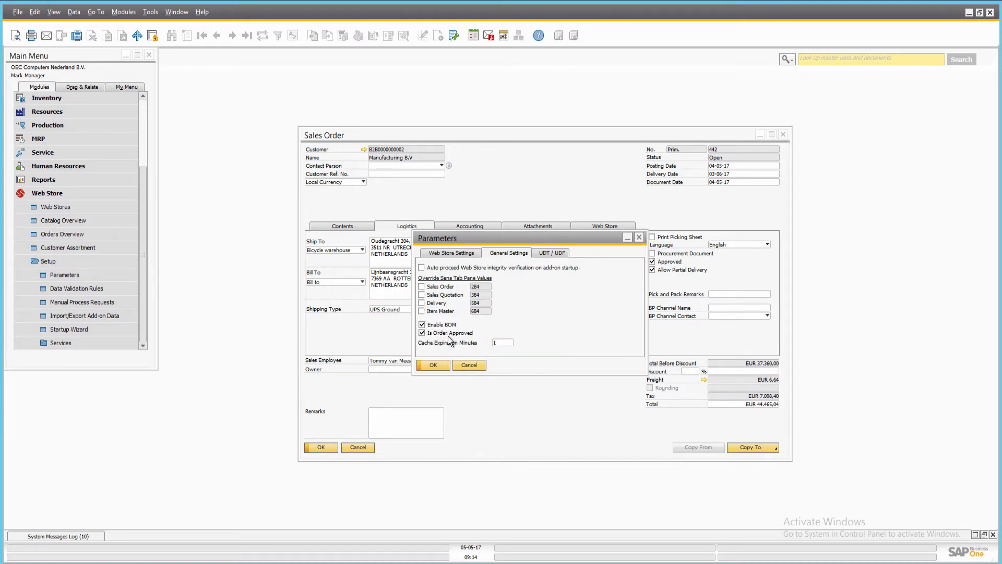
mouse_move(476, 243)
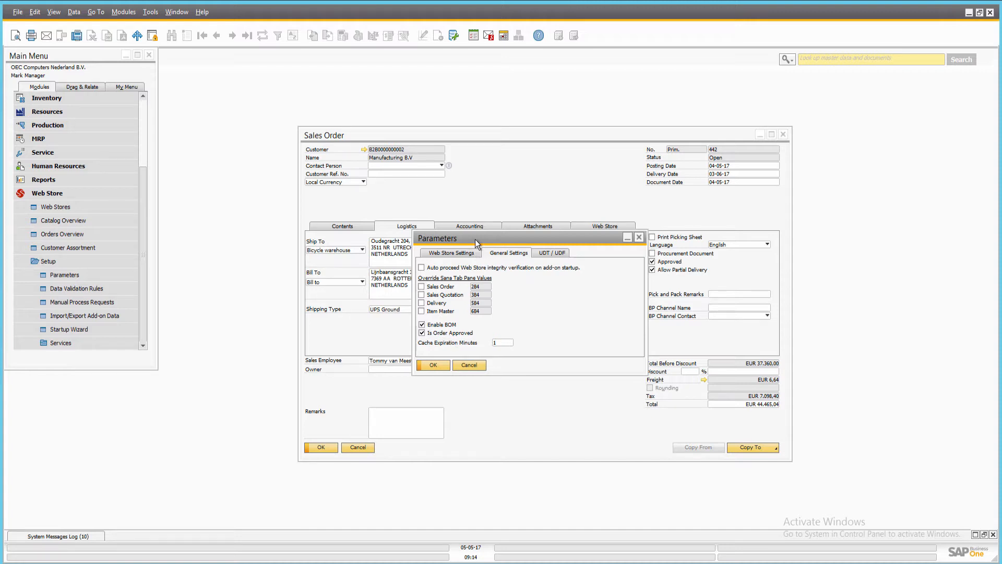
left_click_drag(476, 238, 427, 287)
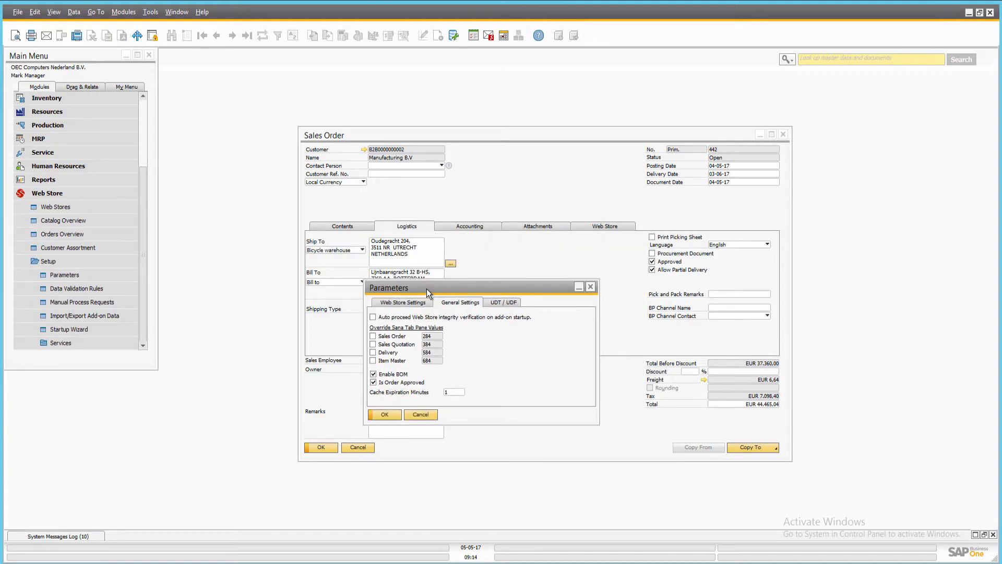